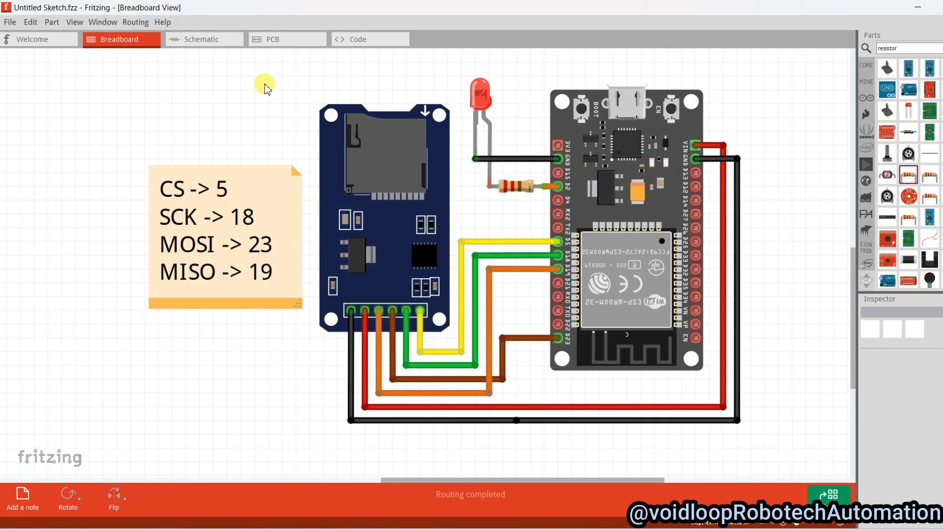
mouse_move(273, 86)
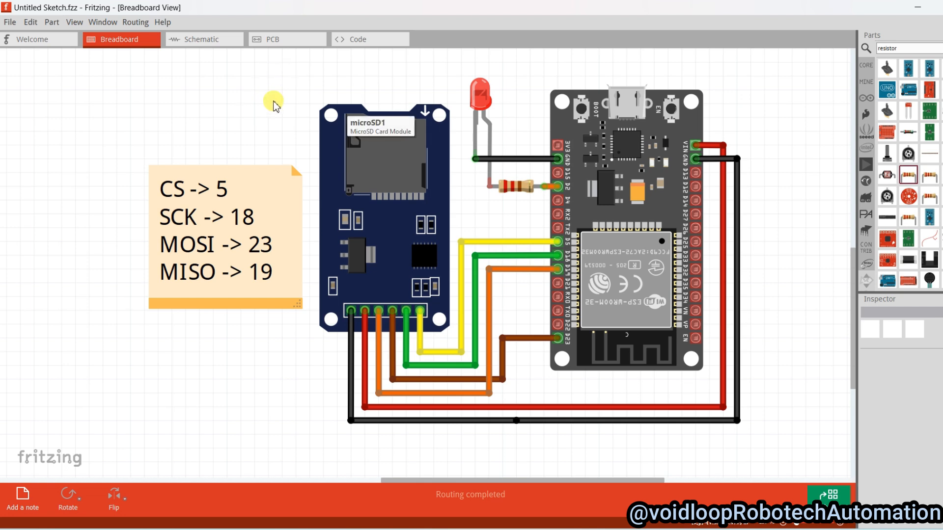
mouse_move(411, 209)
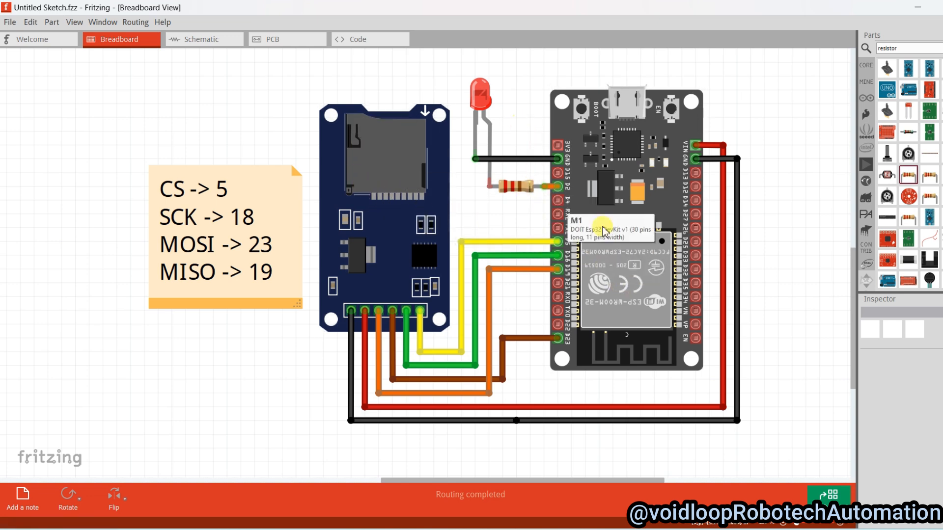
mouse_move(461, 208)
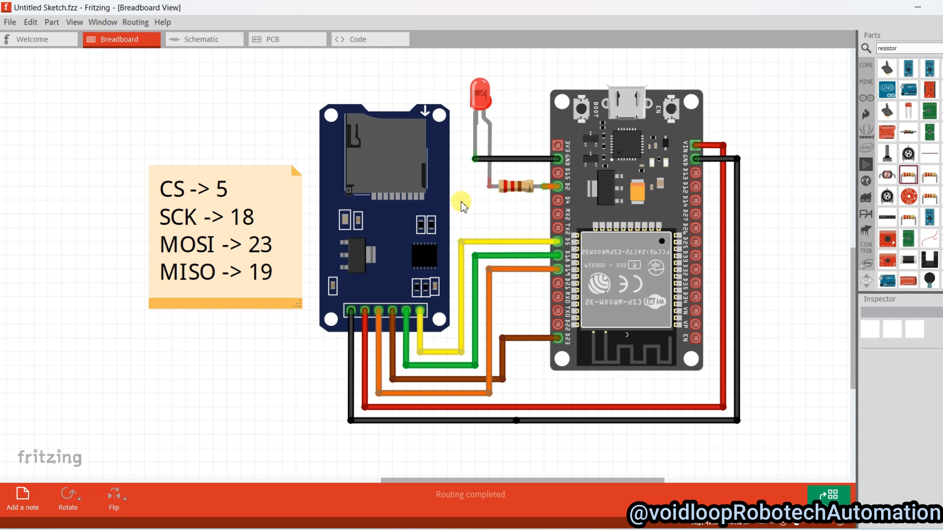
mouse_move(577, 272)
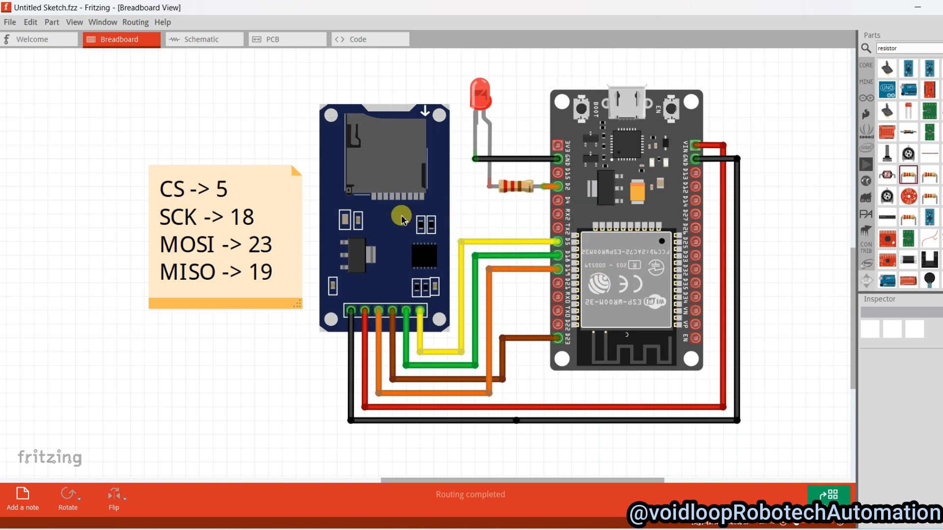
mouse_move(437, 230)
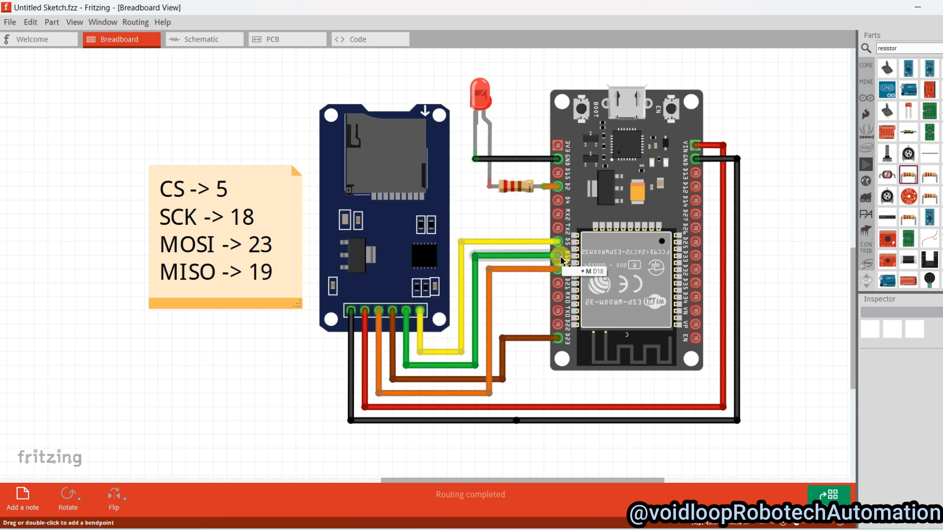
mouse_move(395, 318)
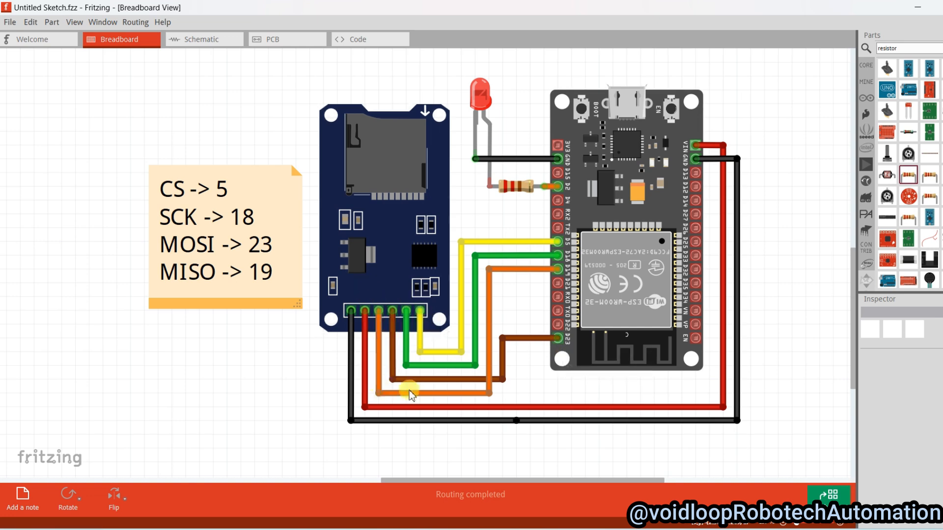
mouse_move(556, 270)
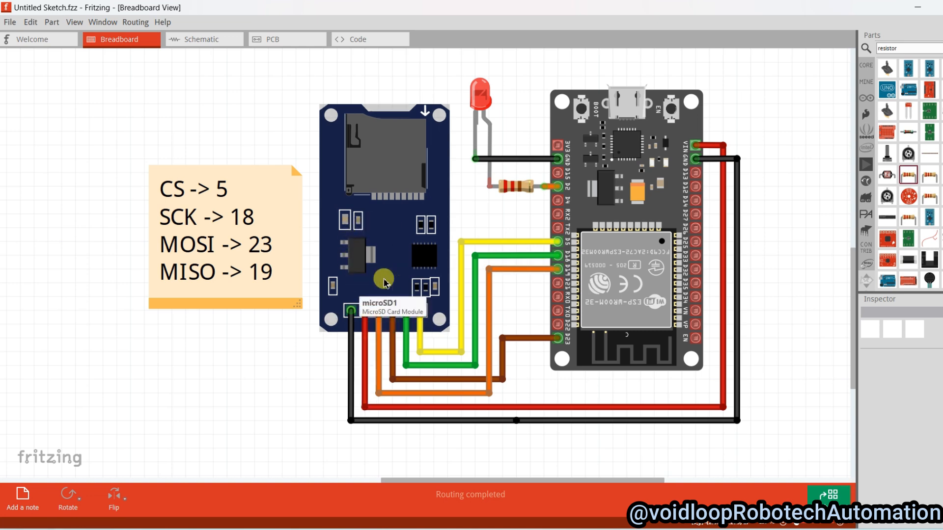
mouse_move(379, 247)
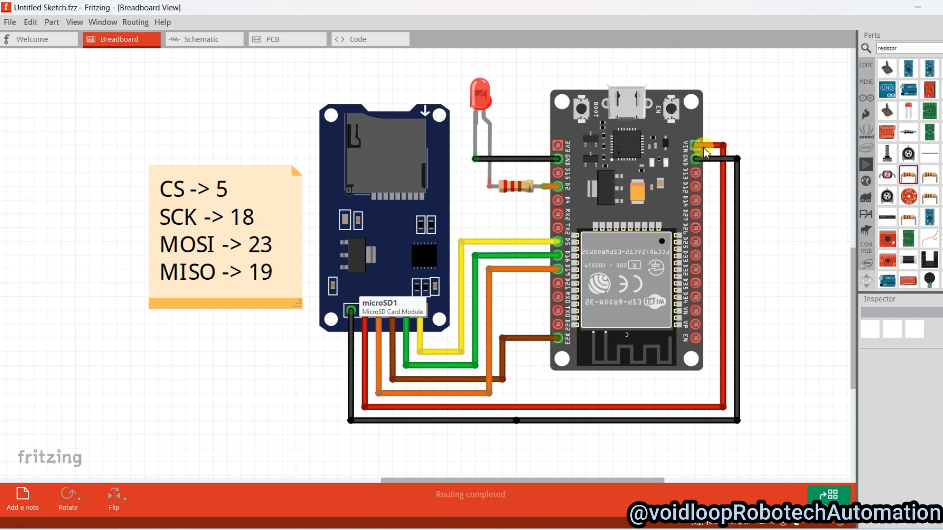
mouse_move(348, 309)
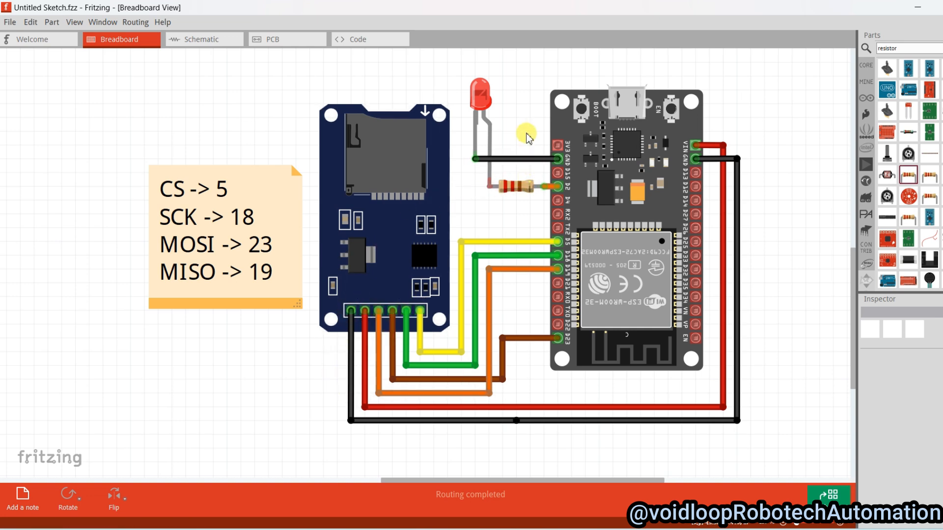
mouse_move(516, 146)
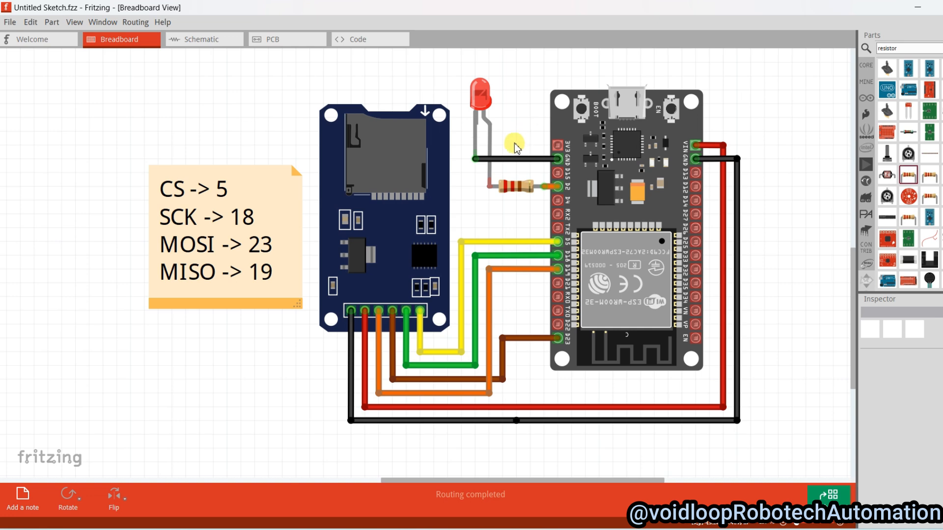
mouse_move(546, 181)
text(Arduino)
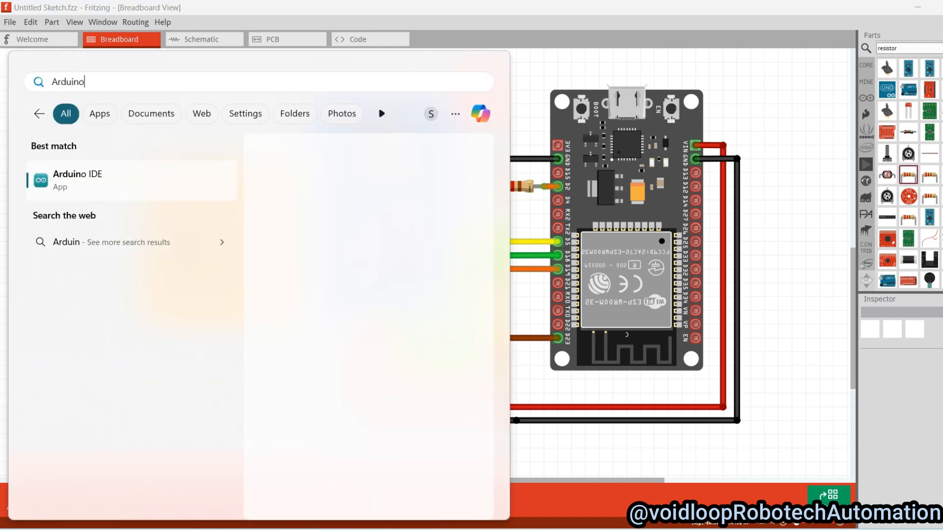
- Launch Arduino IDE and select DOIT ESP32 DEVKIT V1 as the board via the 'doit' search
click(68, 180)
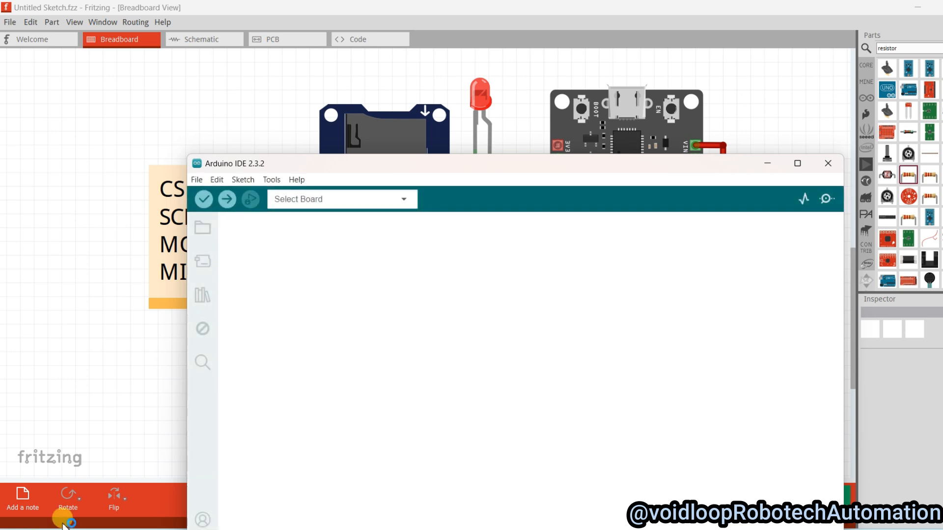
click(797, 163)
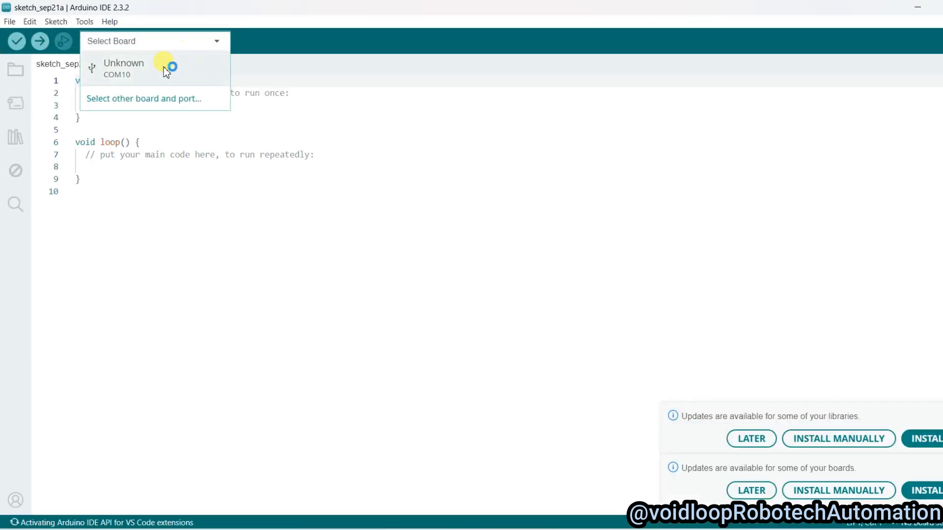
click(143, 98)
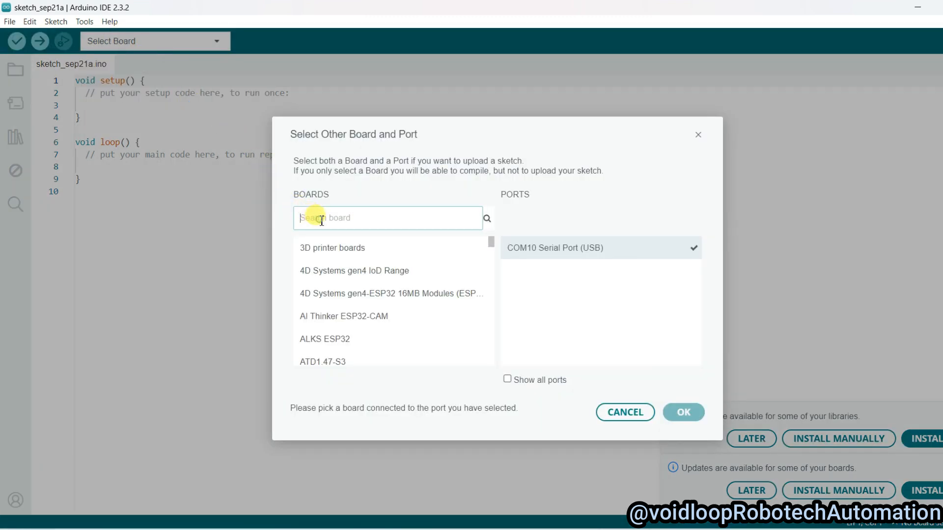
text(do it)
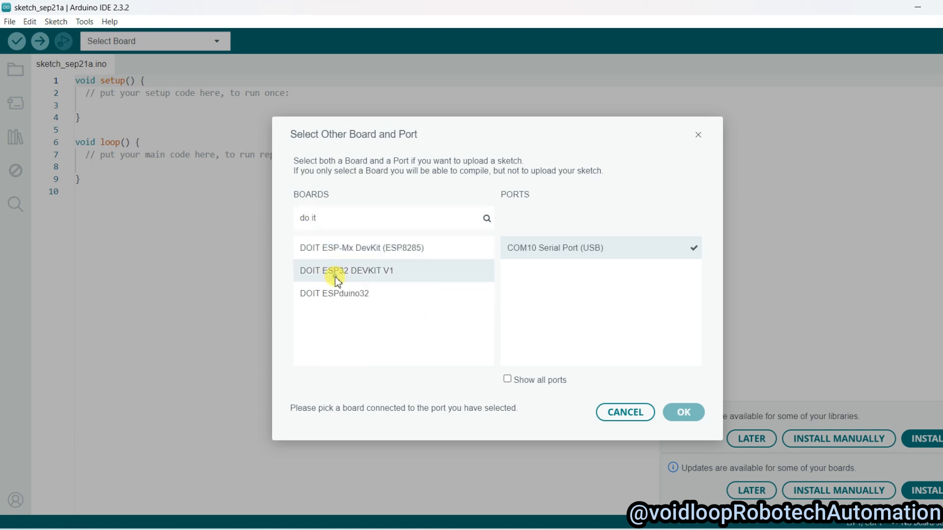
click(684, 411)
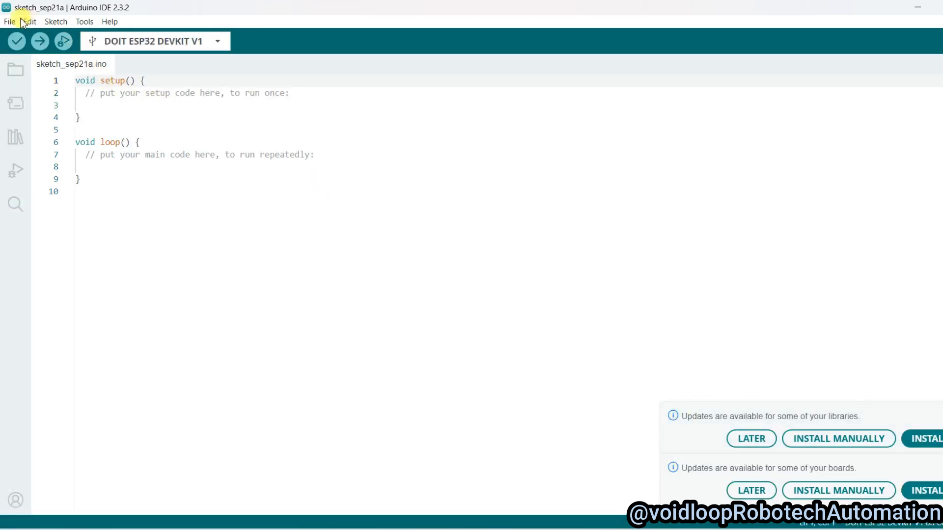
- Load the SD_Update example sketch from File > Examples > Update and review its code
click(9, 21)
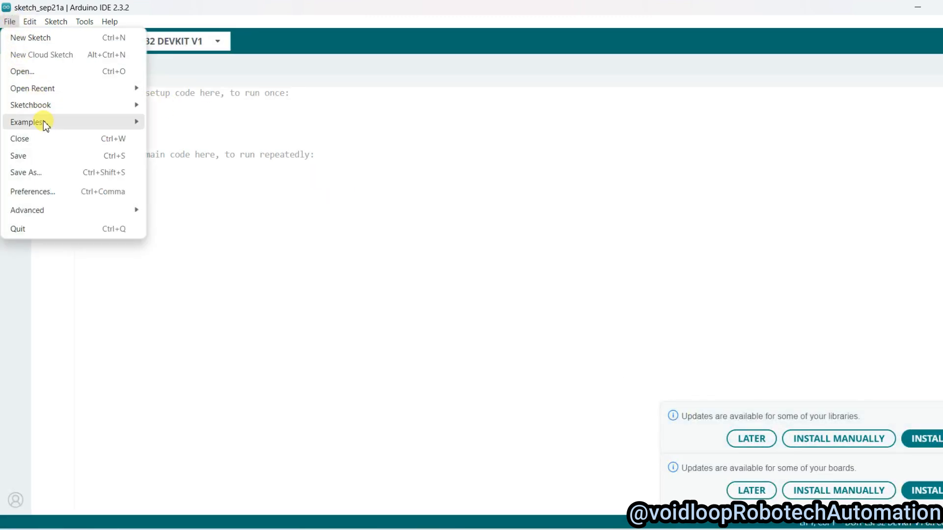
click(26, 122)
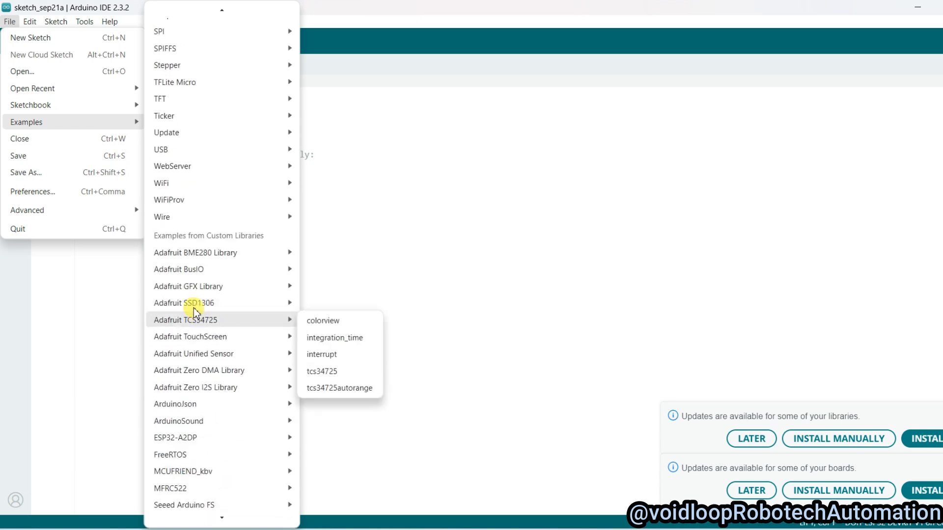
mouse_move(166, 132)
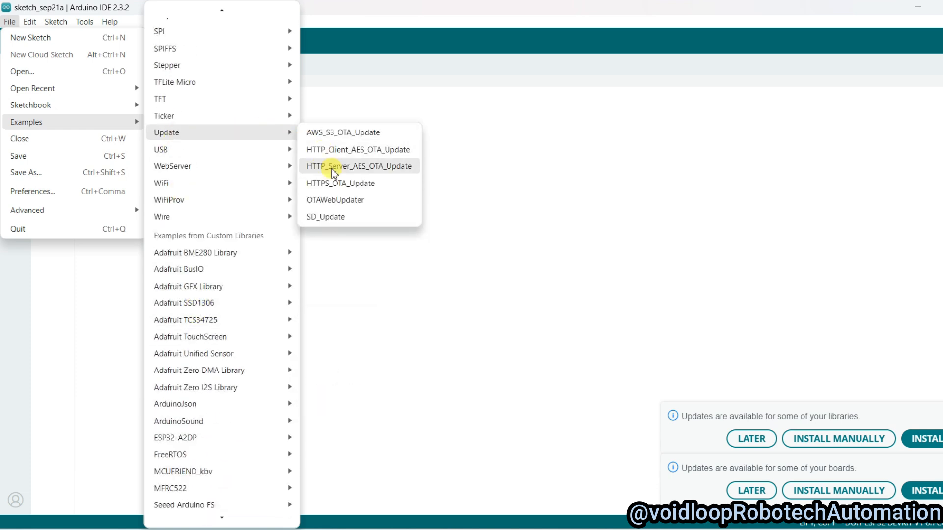
mouse_move(321, 223)
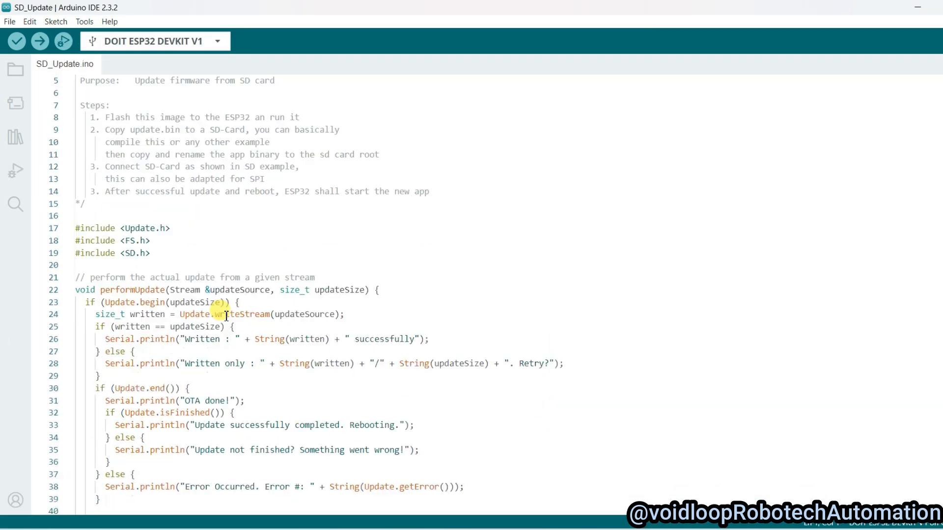
scroll(down, 3)
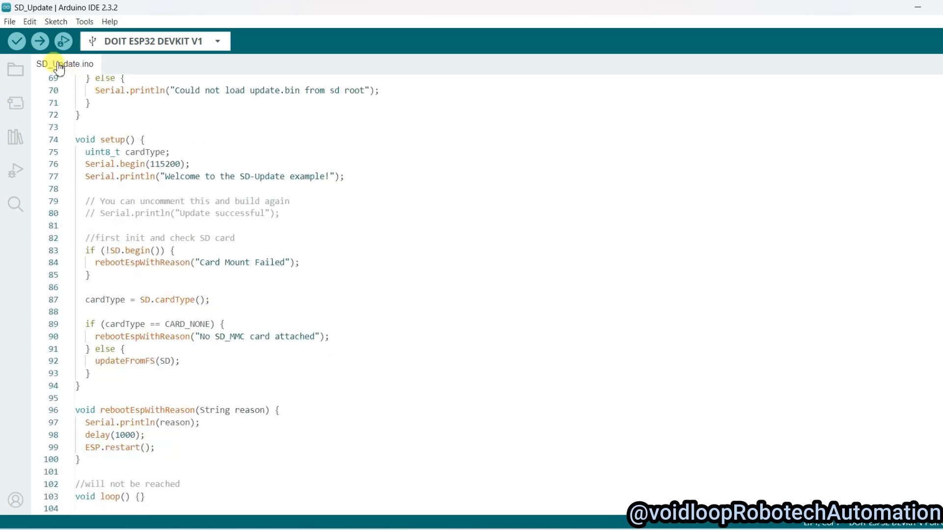
mouse_move(38, 41)
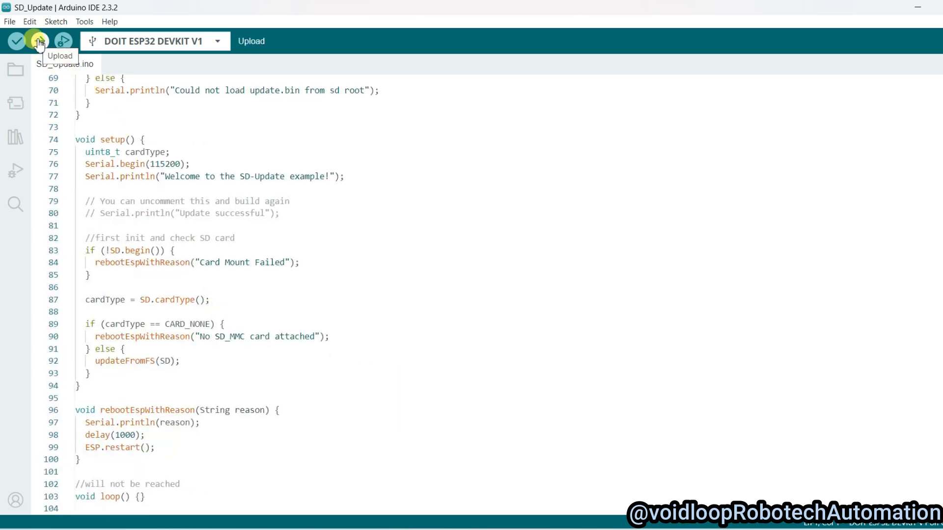
- Upload the SD_Update sketch to the DOIT ESP32 DEVKIT V1 board
click(38, 40)
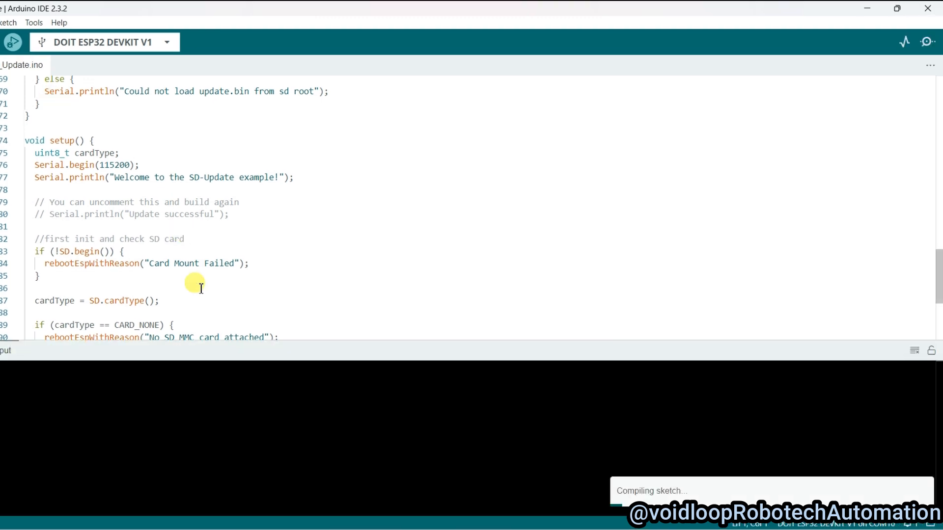
mouse_move(261, 365)
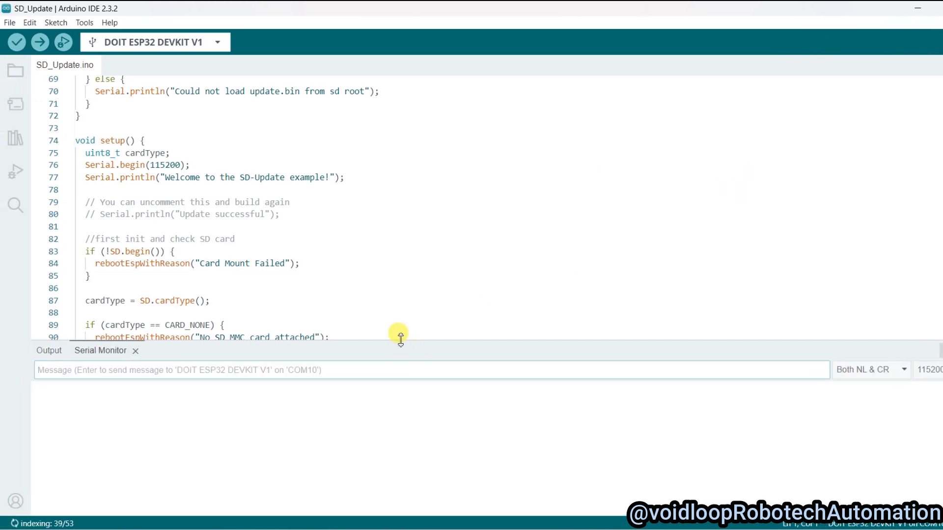
- Enlarge the Serial Monitor panel to read the board's boot output about update.bin
drag(400, 337, 403, 303)
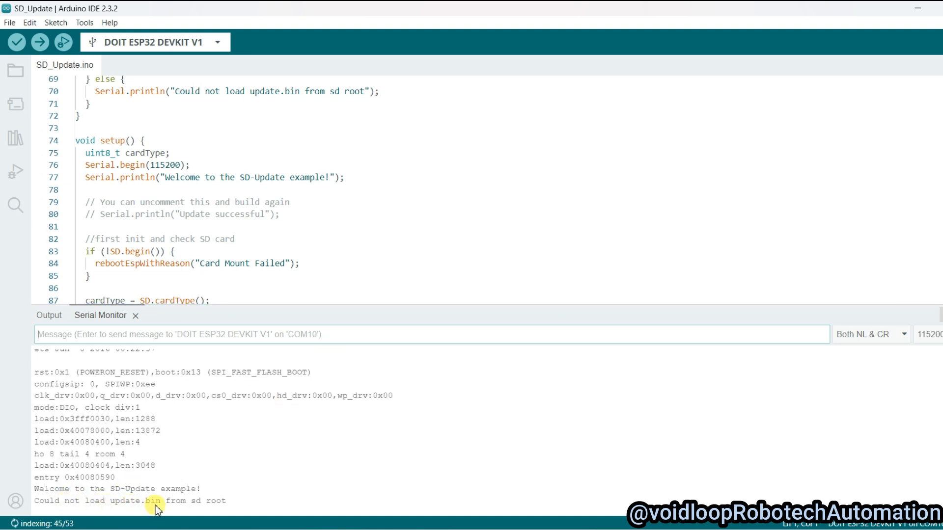
mouse_move(213, 506)
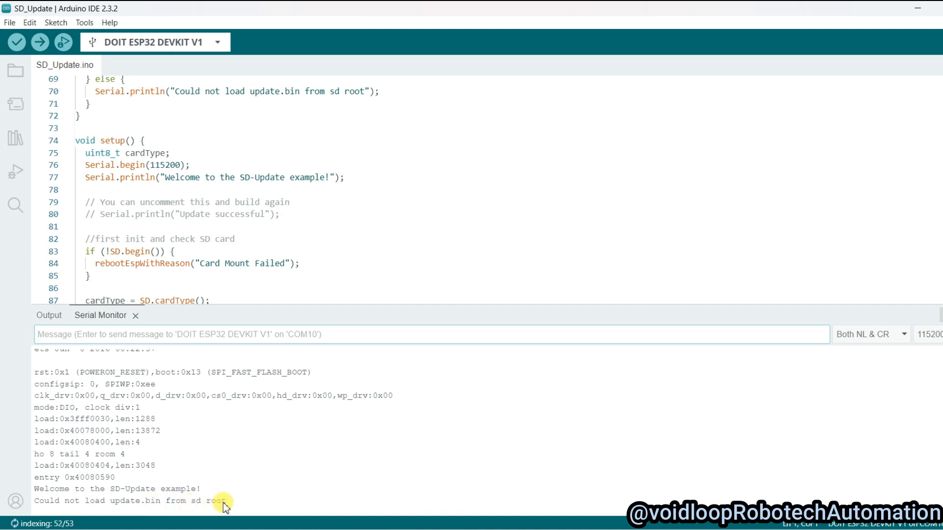
mouse_move(269, 334)
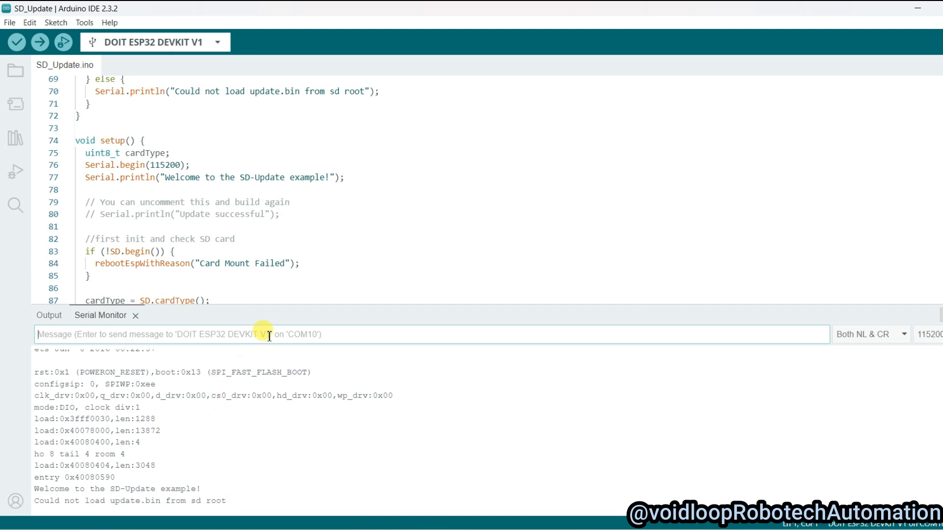
mouse_move(294, 397)
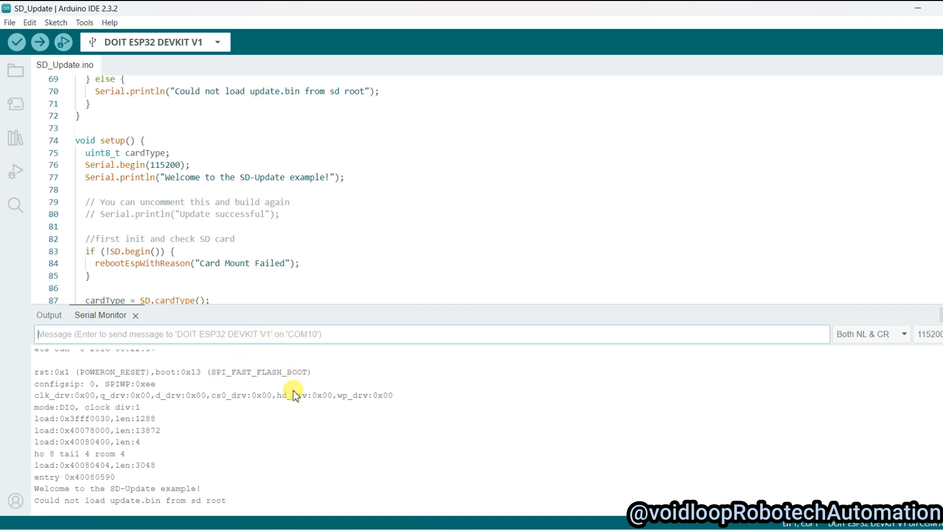
mouse_move(229, 192)
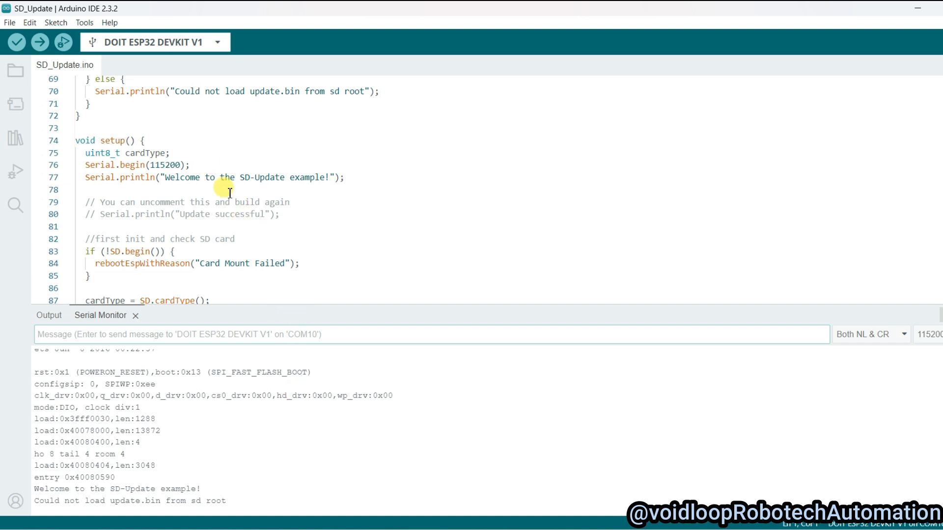
mouse_move(193, 172)
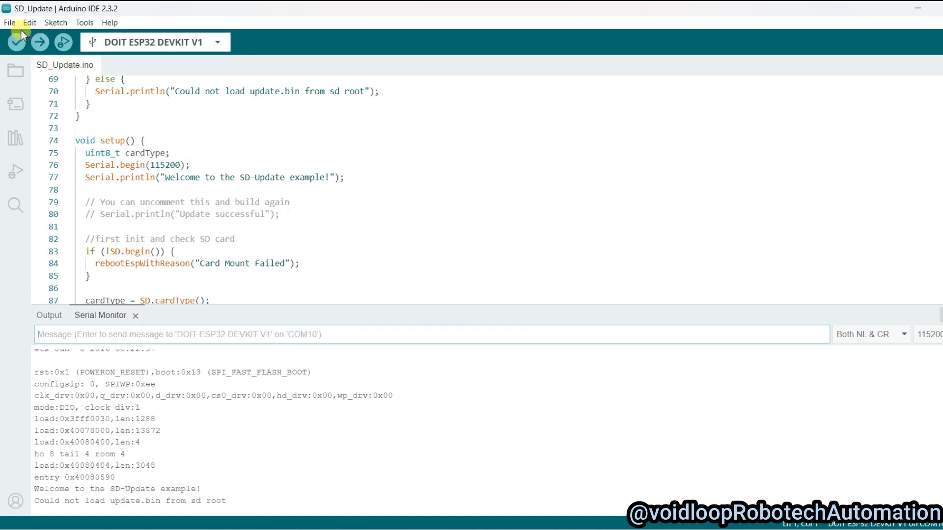
- Save the sketch via Save As into Desktop > Esp32 with Arduino > 39 ESP32 OTA with SD Card
click(9, 22)
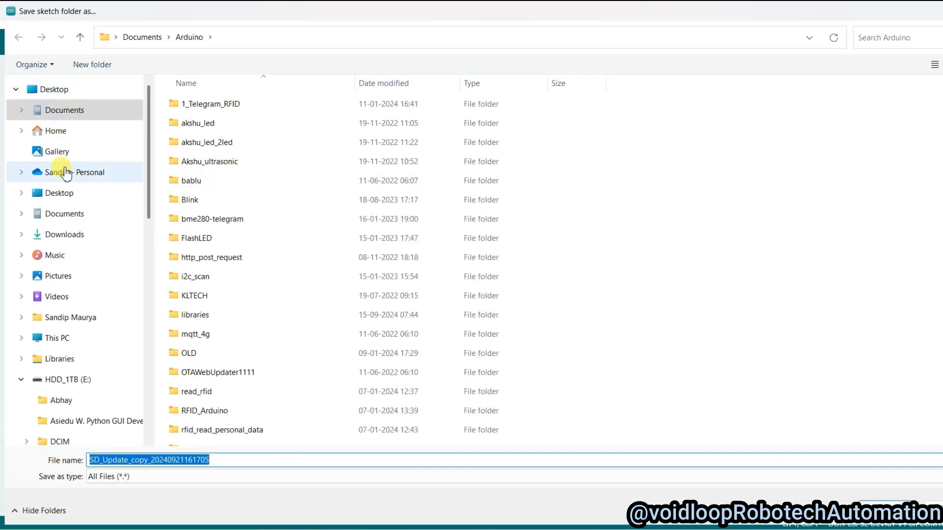
click(51, 88)
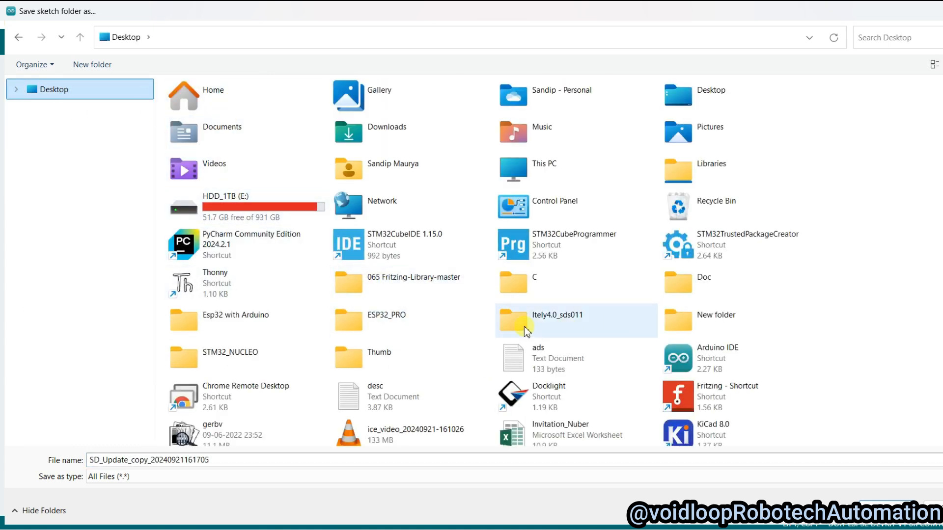
double_click(236, 319)
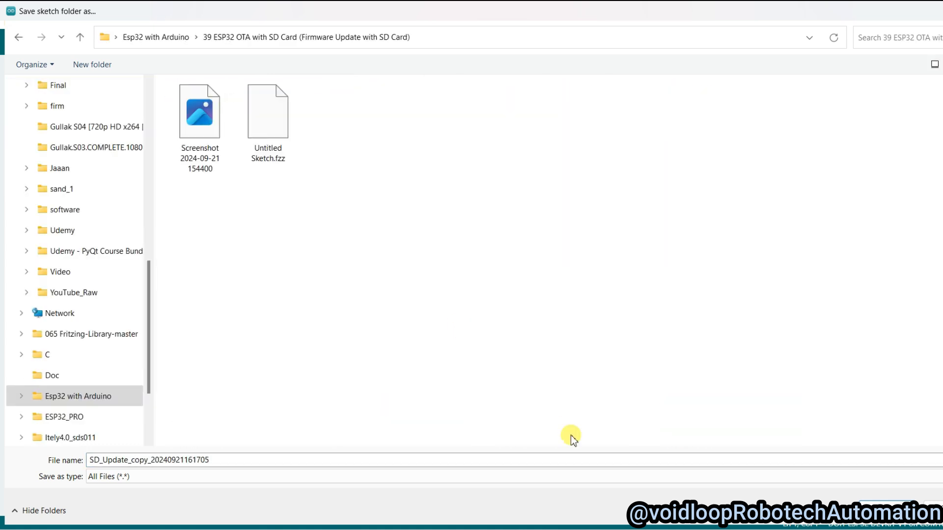
click(132, 460)
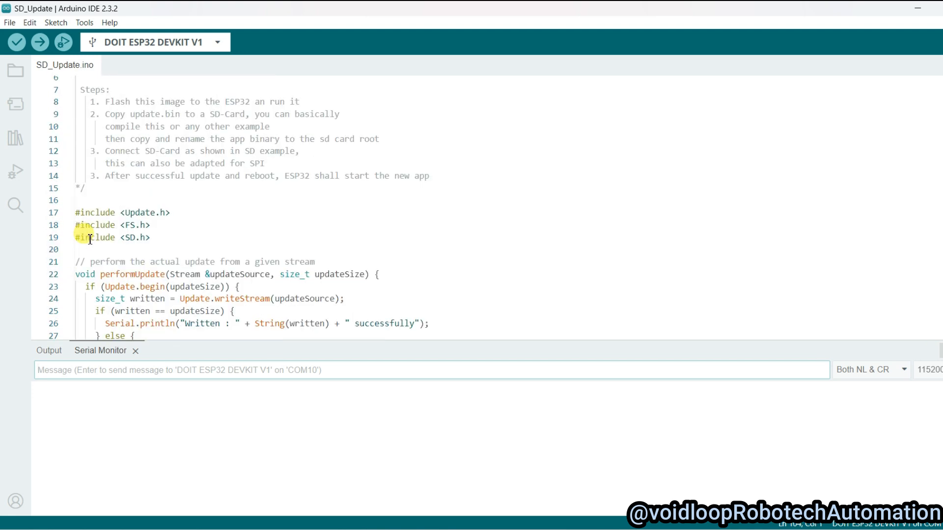
- Add '#define led 2' on a new line below the includes
key(Enter)
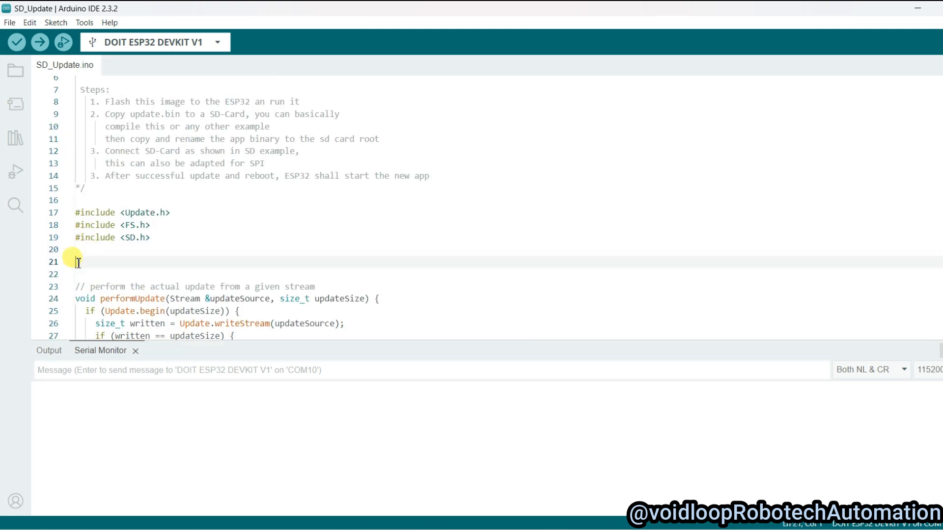
text(define)
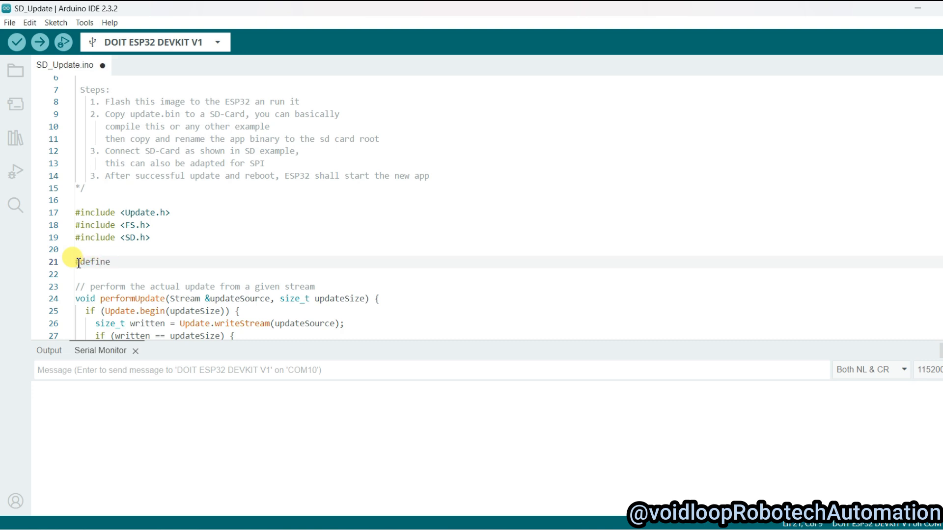
text(led)
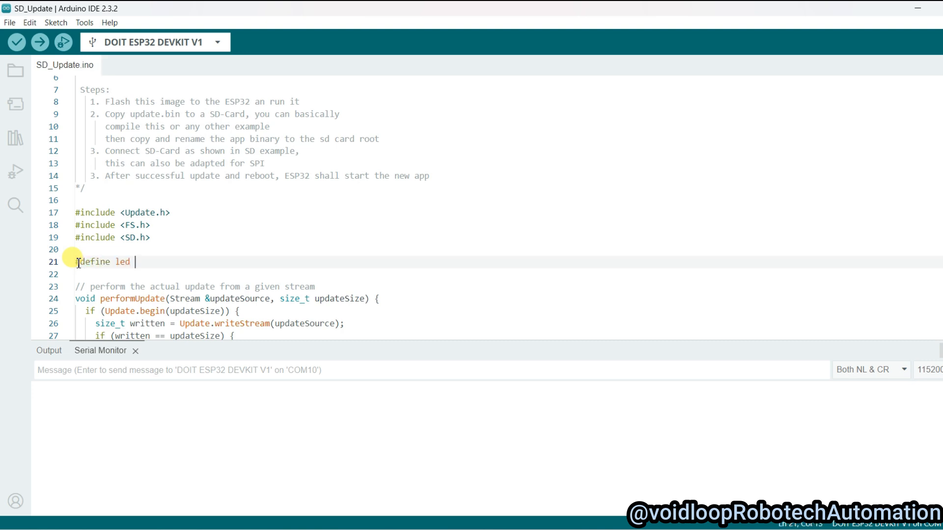
text(2)
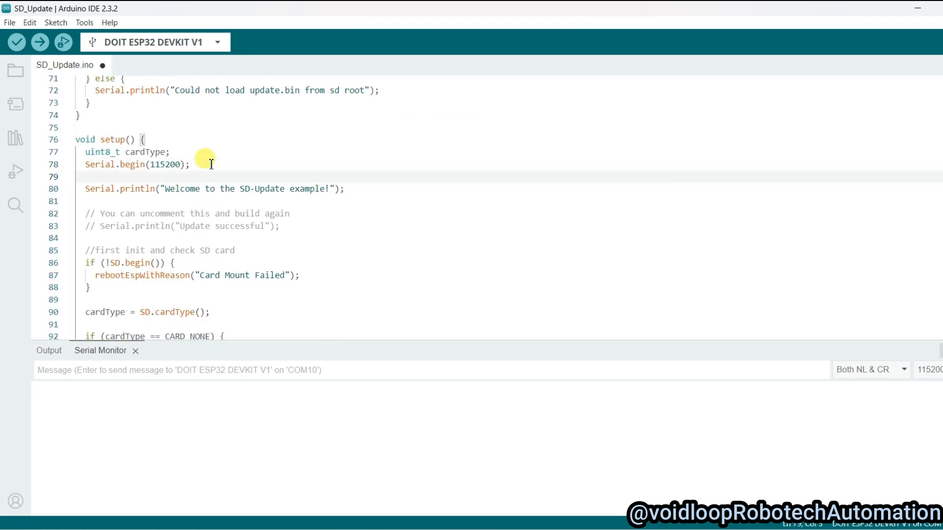
- Add 'pinMode(Led, OUTPUT);' inside setup()
text(pinMode)
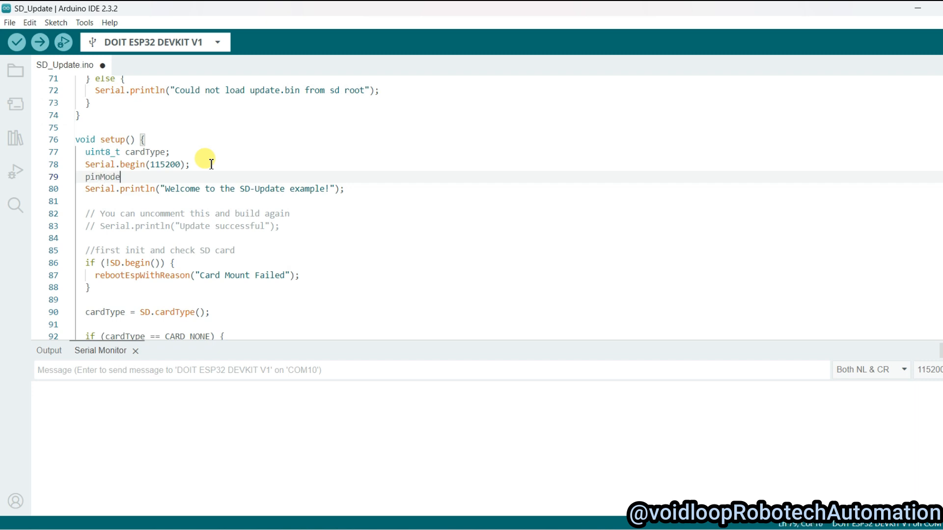
text(()
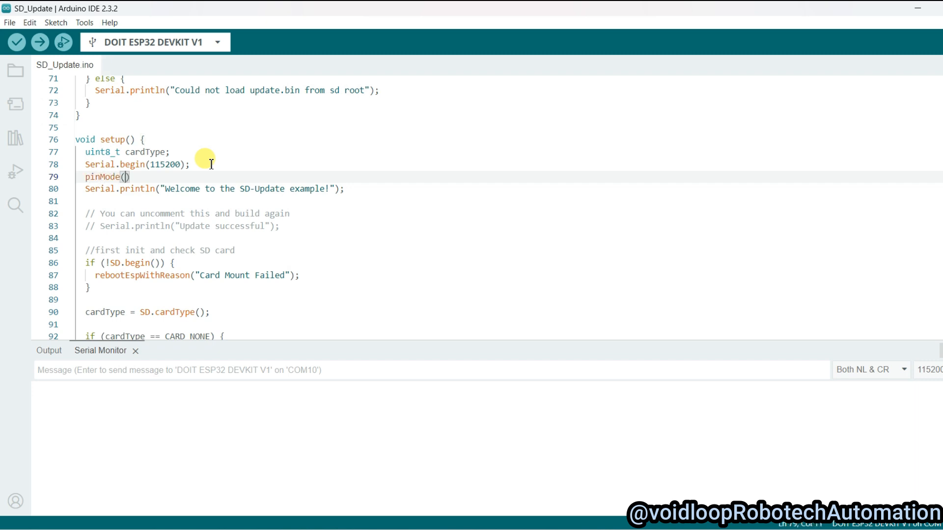
text(Led,)
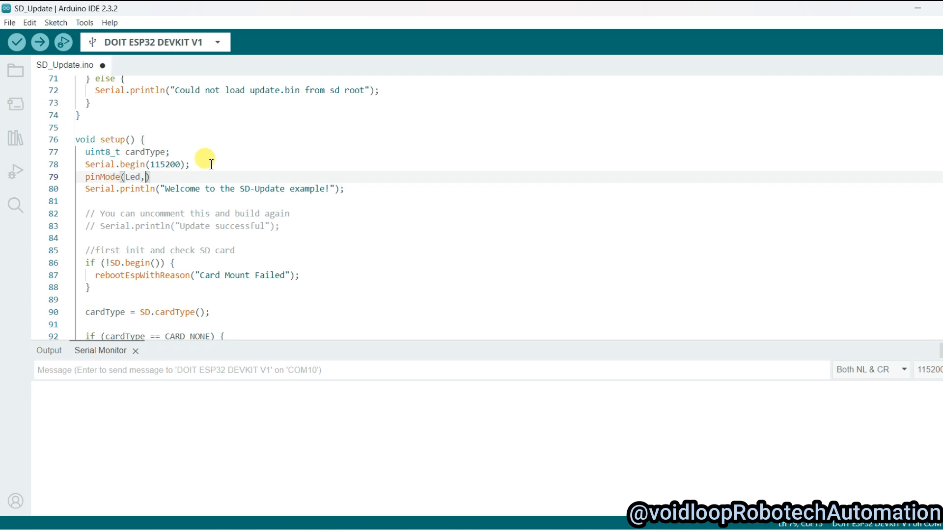
text(OUTPUT)
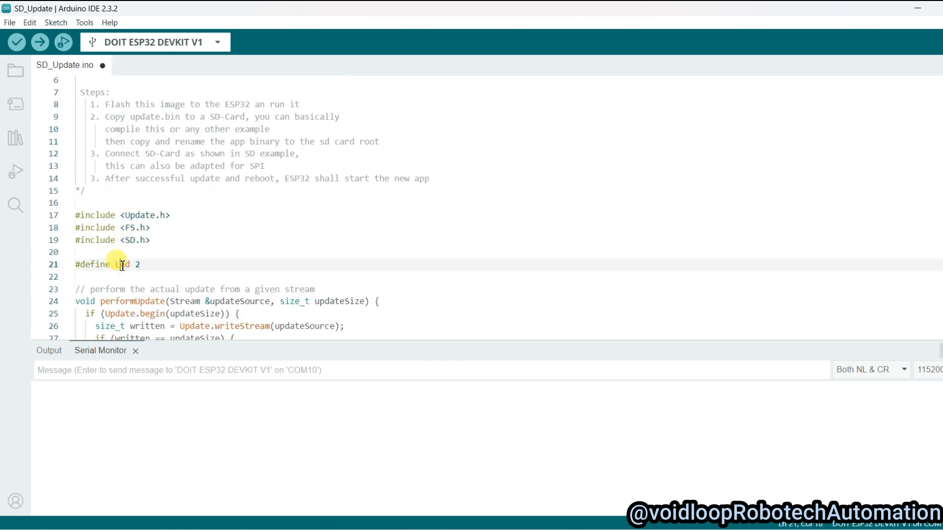
- In loop(), write 'digitalWrite(Led, HIGH); delay(500);'
scroll(down, 3)
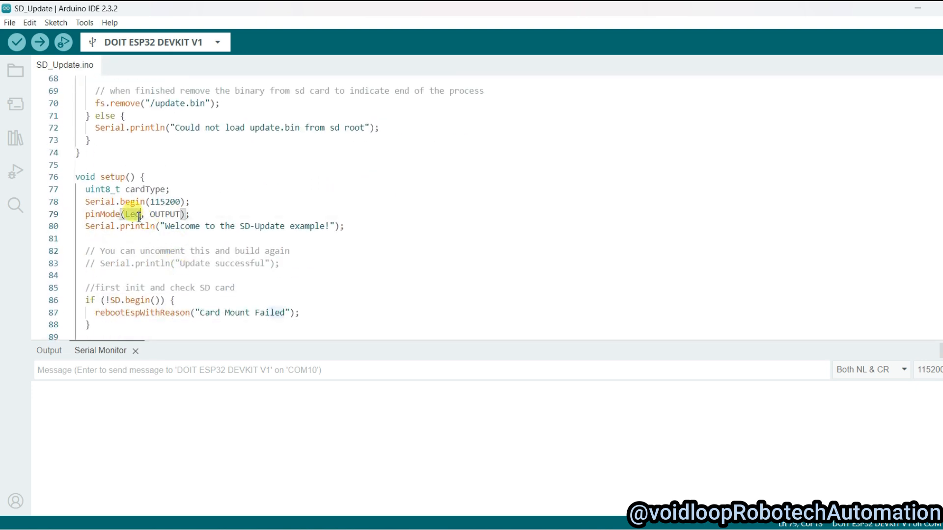
scroll(down, 3)
text(d)
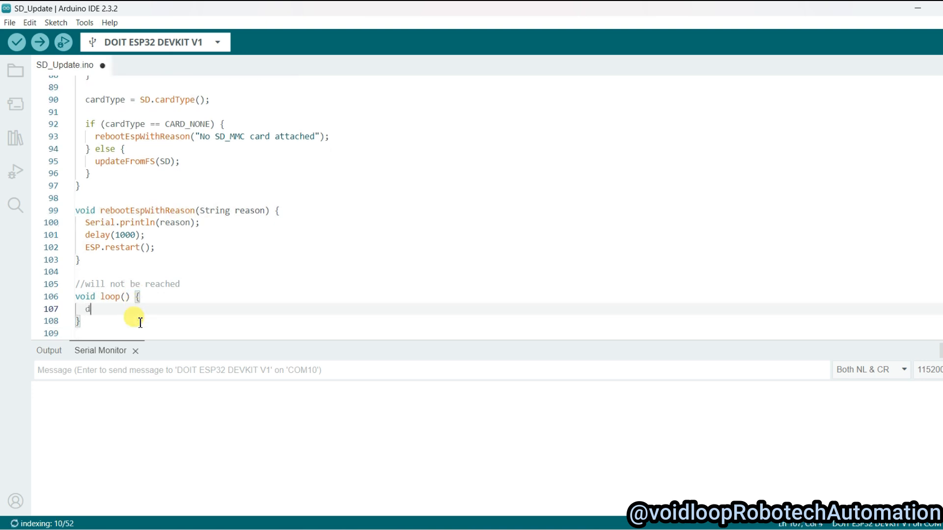
text(igitalWri)
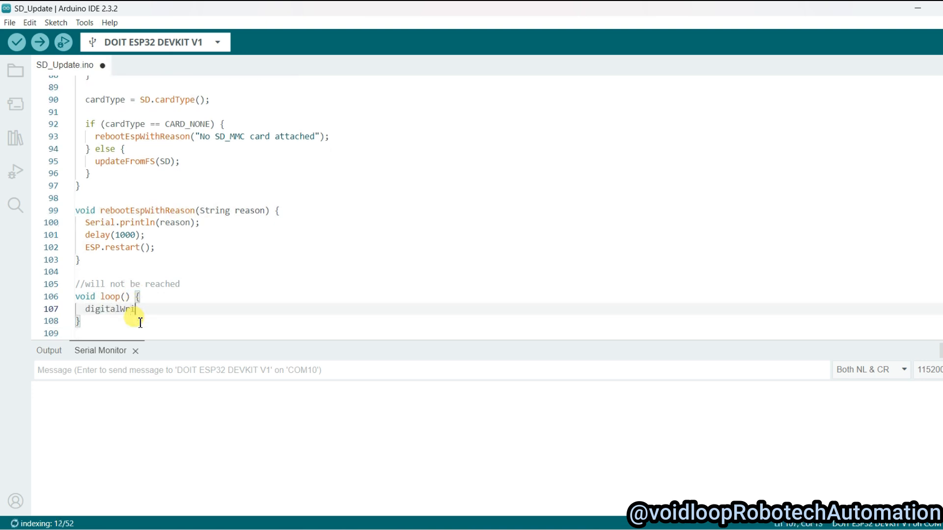
text(te())
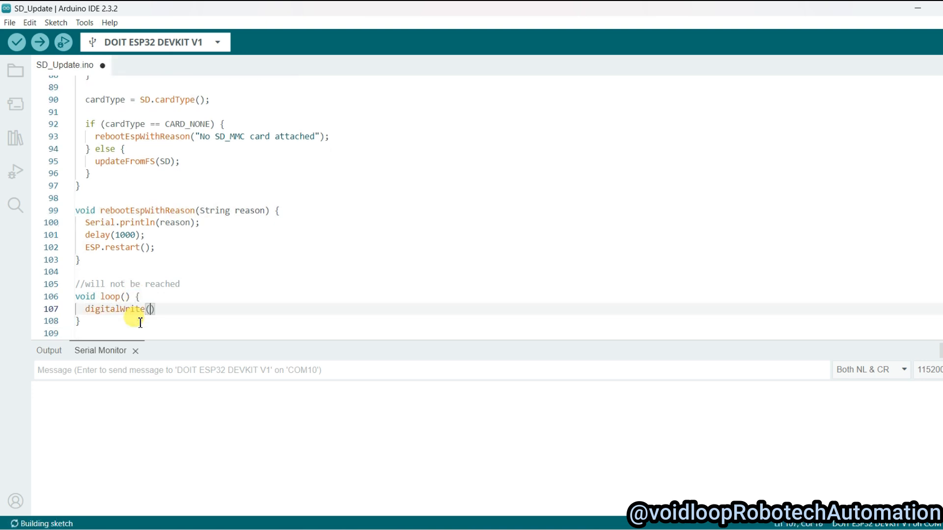
text(Led,)
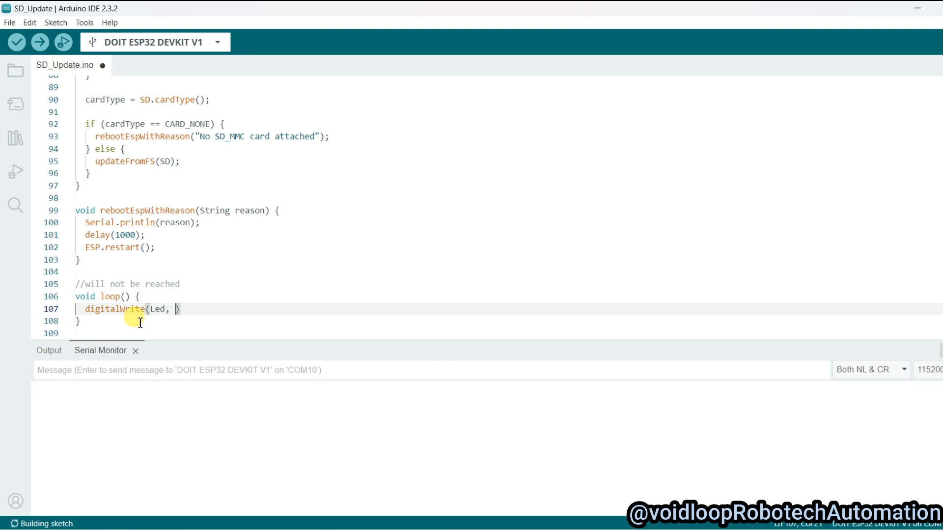
text(HIGH)
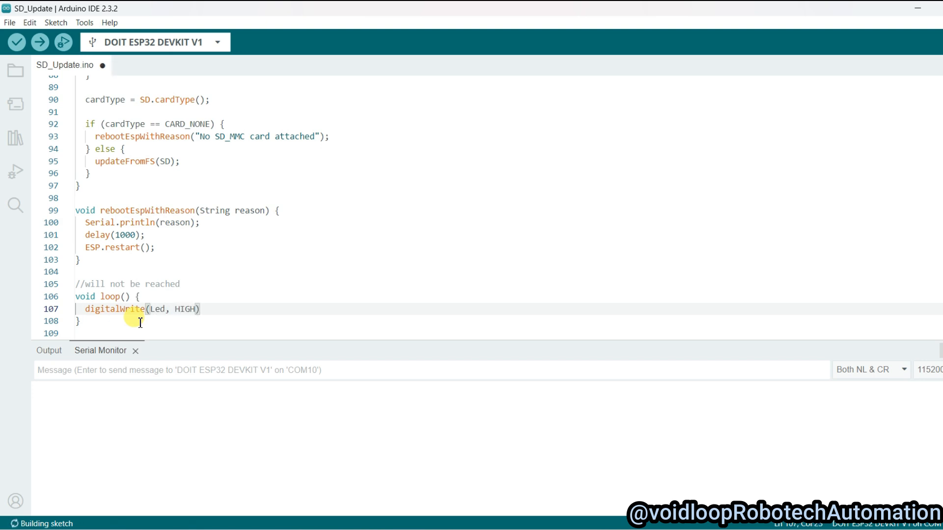
text(;)
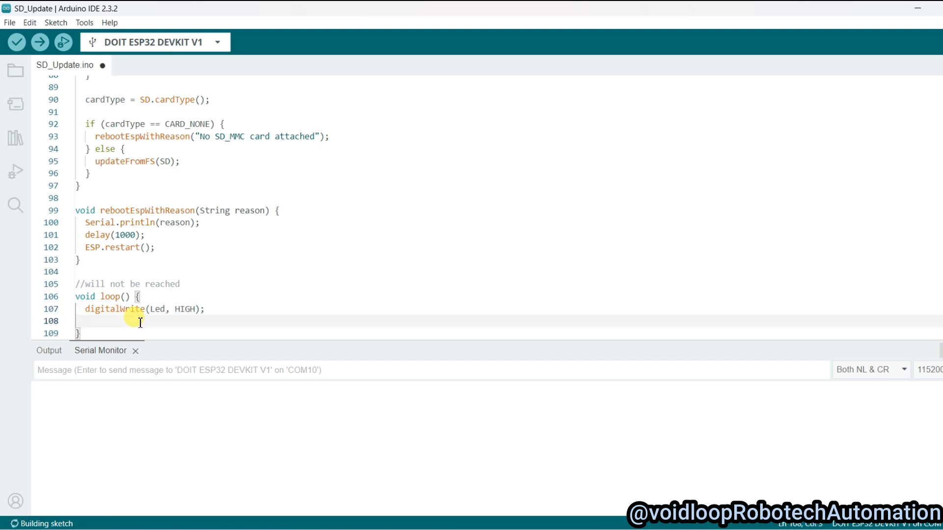
text(delay(50))
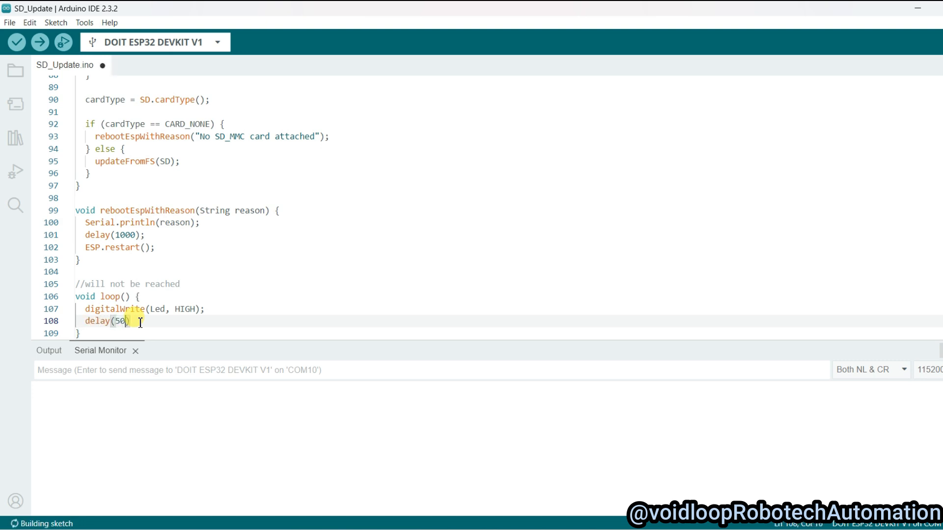
text(0)
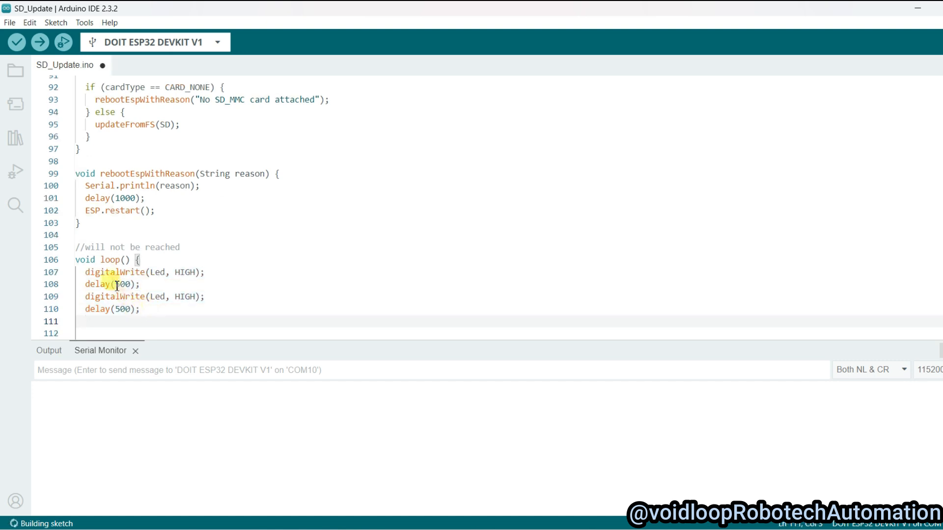
- In the duplicated lines, replace HIGH with LOW so the LED blinks at 500 ms
double_click(184, 297)
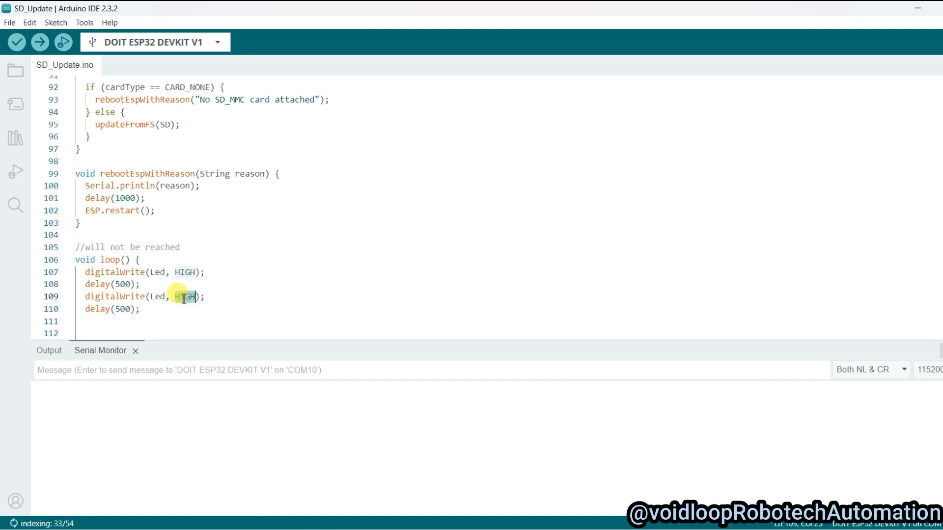
text(LOW)
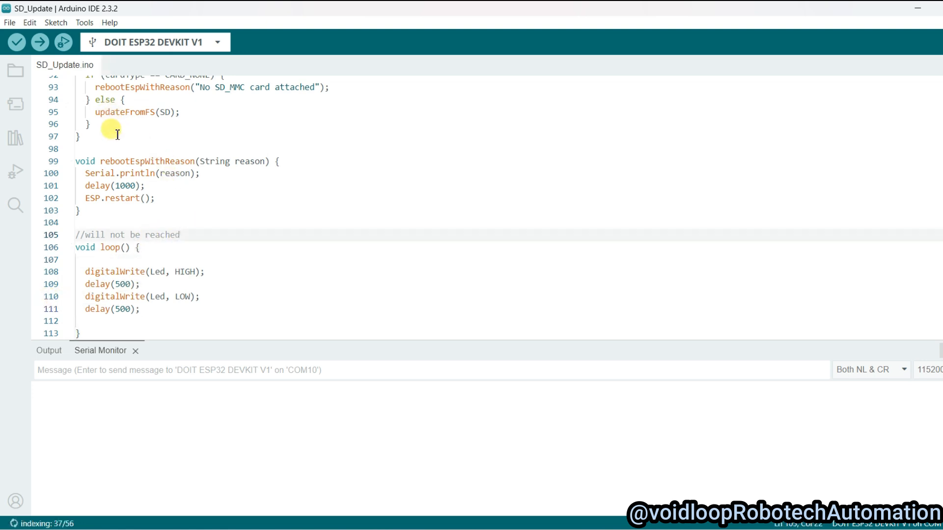
- Export the compiled binary of the modified SD_Update sketch via the Sketch menu
click(54, 21)
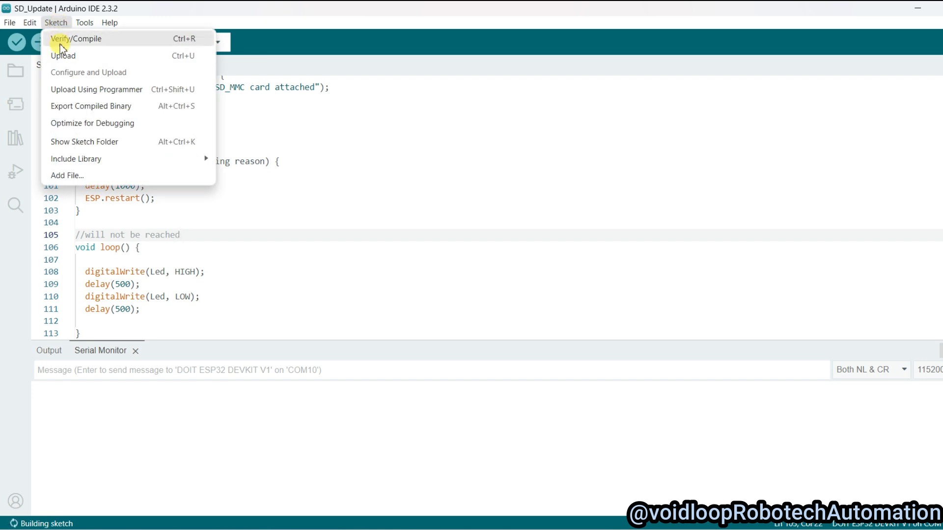
mouse_move(84, 110)
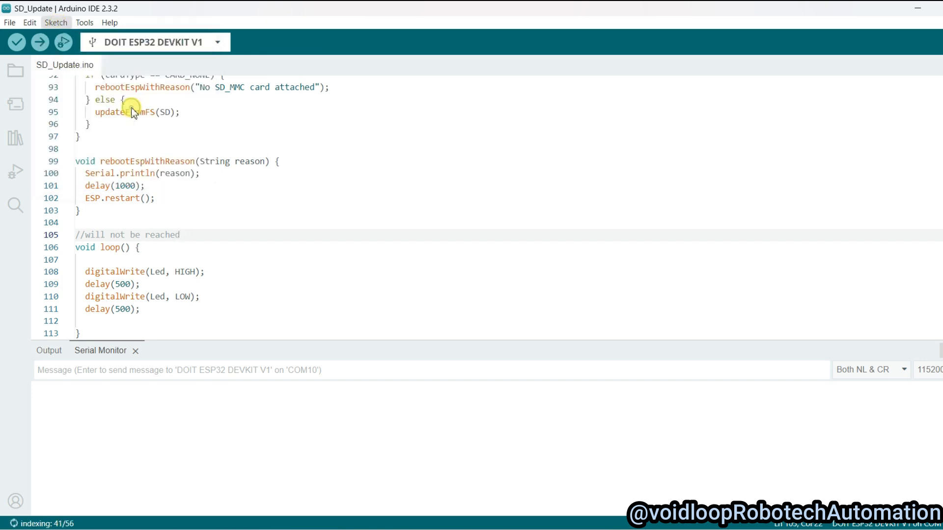
click(19, 41)
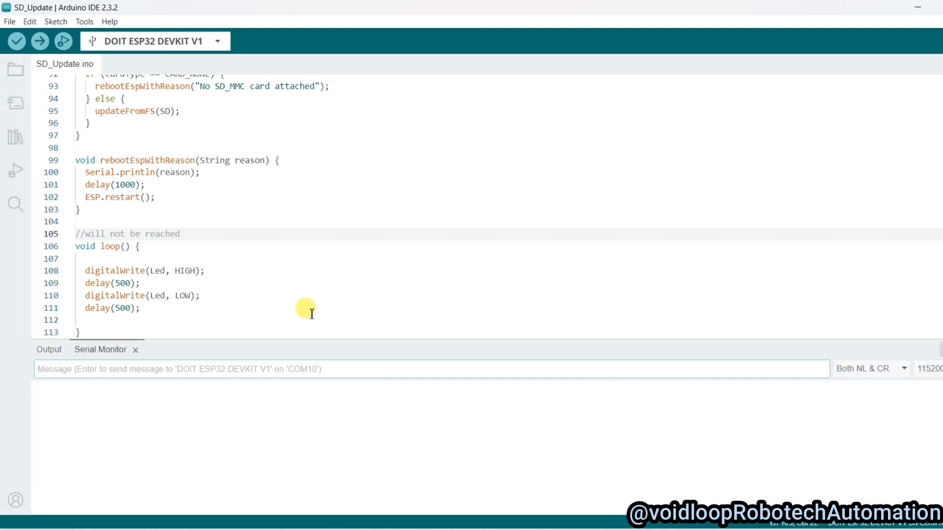
mouse_move(284, 479)
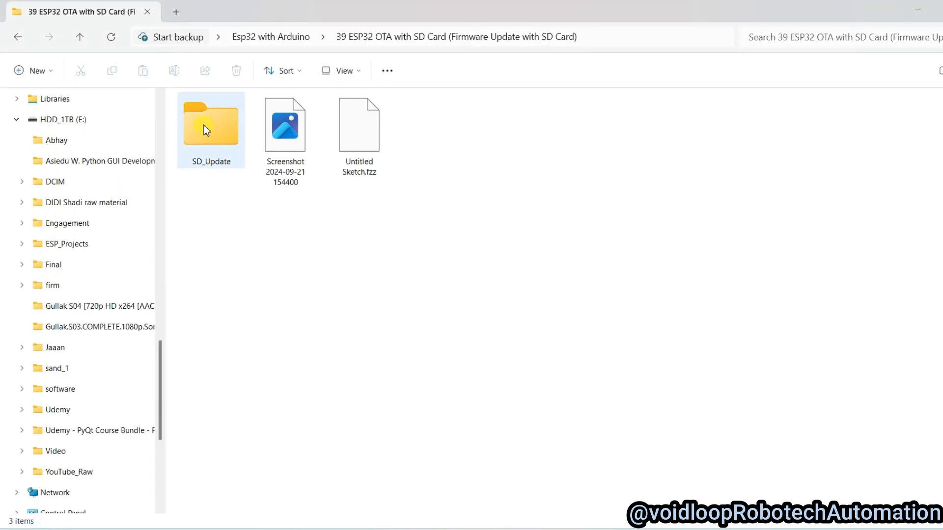
- Browse into SD_Update > build > esp32doit-devkit-v1 and copy SD_Update.ino.bin
double_click(210, 125)
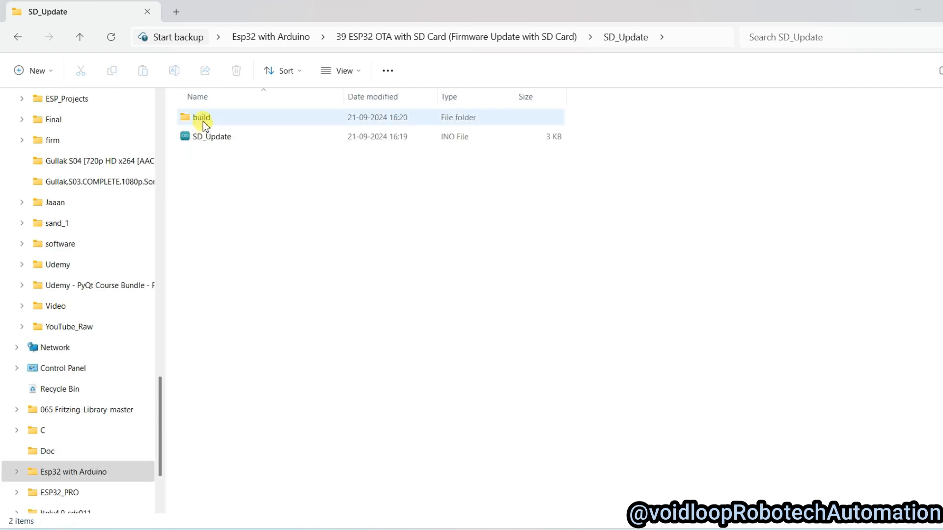
double_click(200, 118)
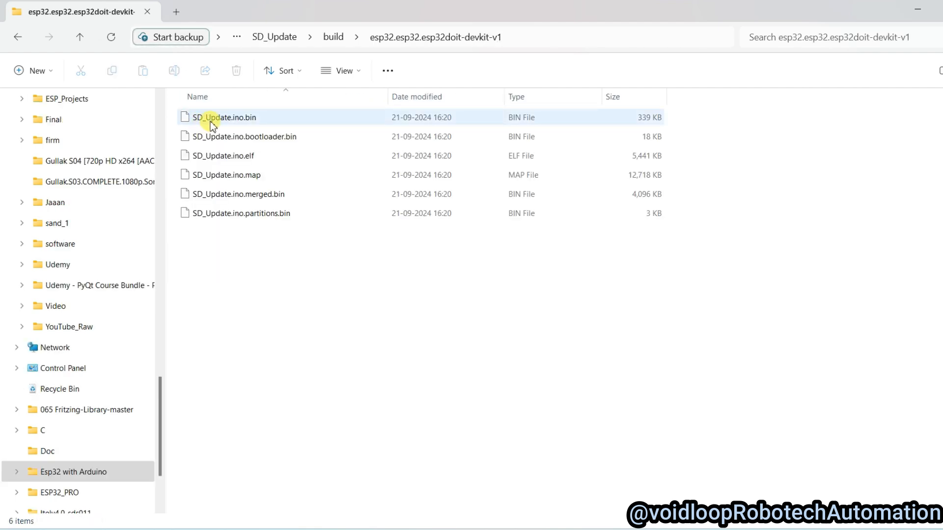
mouse_move(249, 126)
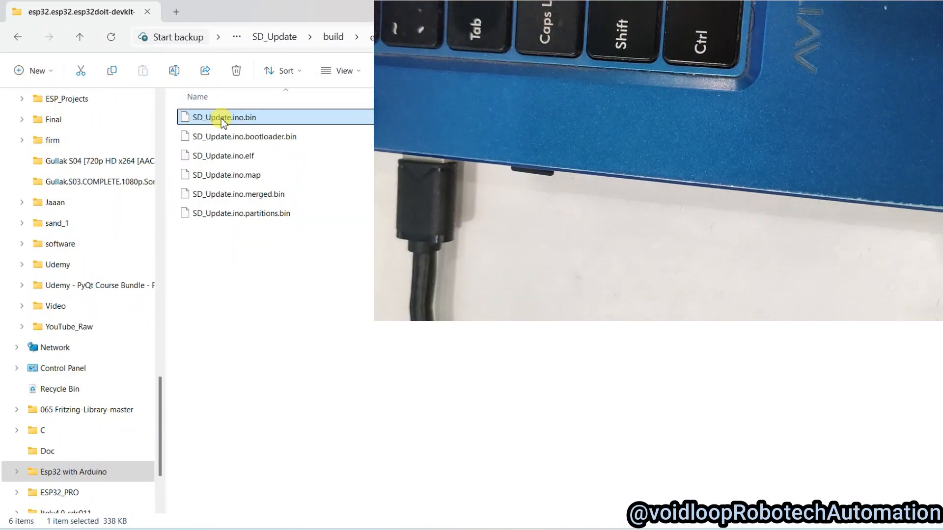
right_click(222, 118)
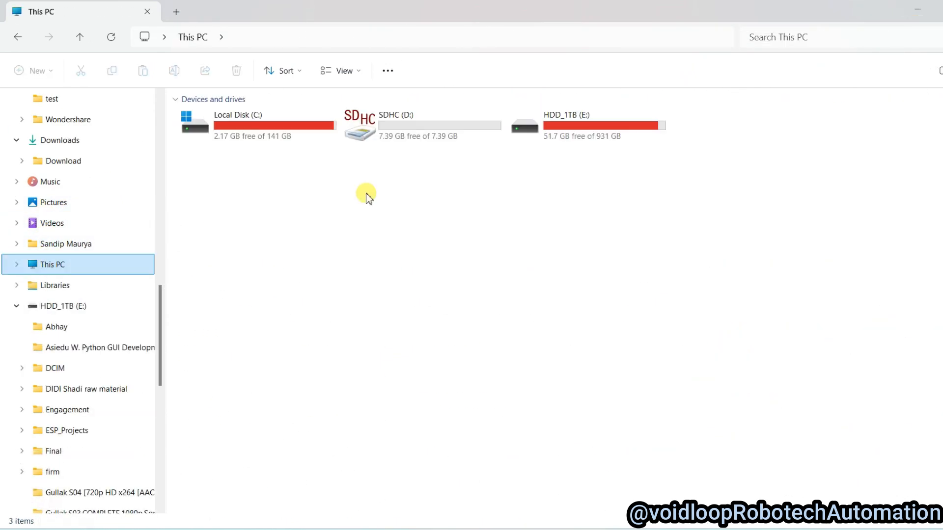
- Paste the firmware file into the SDHC (D:) root and rename it update.bin
double_click(394, 115)
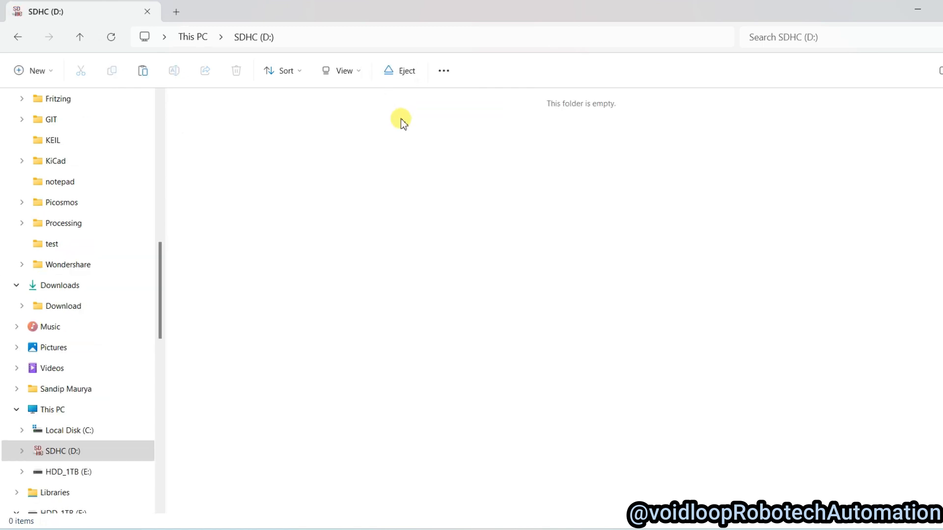
right_click(401, 120)
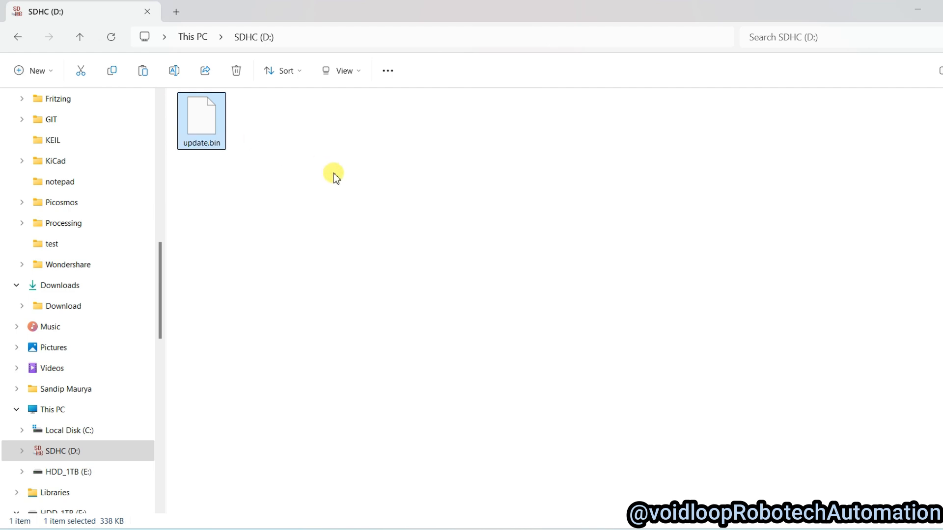
mouse_move(708, 112)
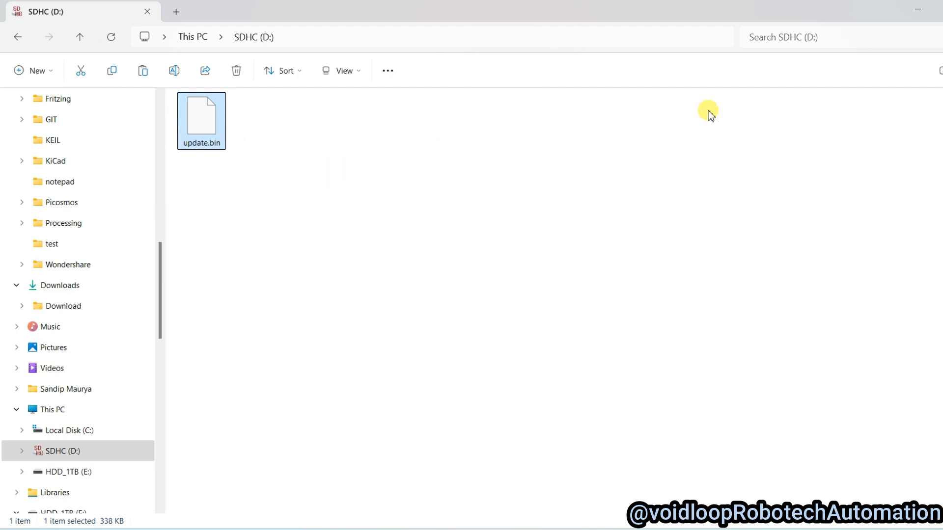